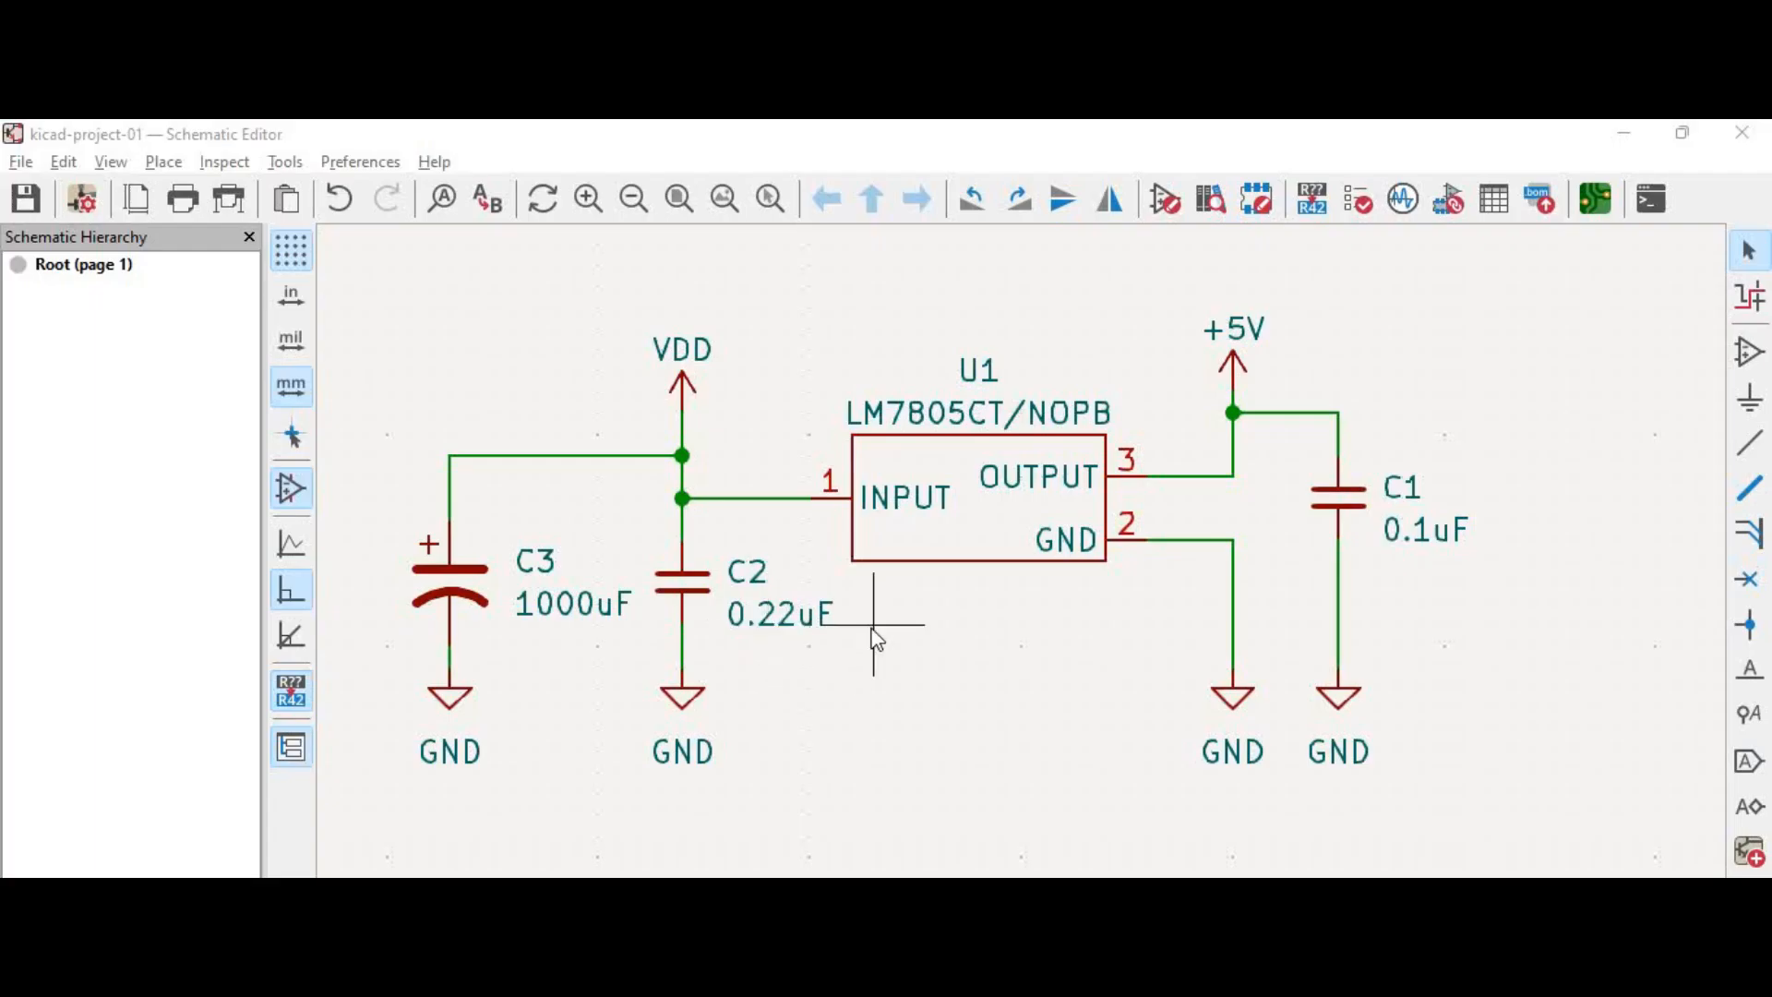
pyautogui.moveTo(944, 723)
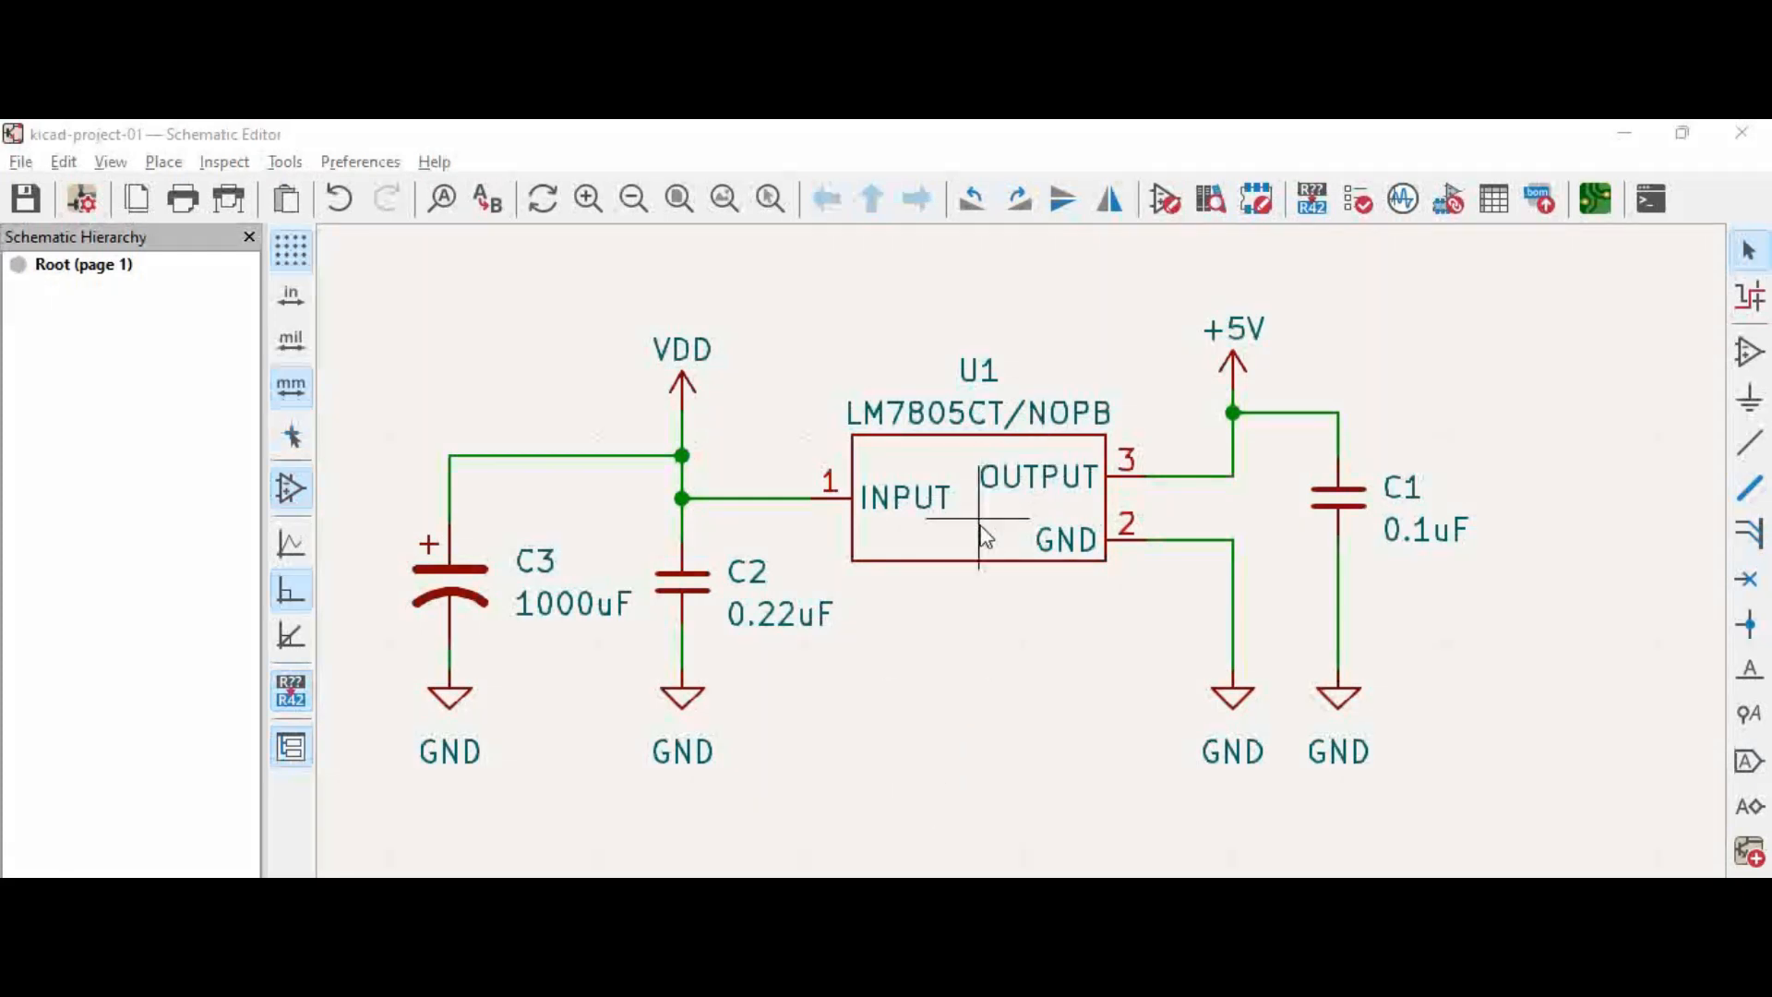
# - Open the Symbol Properties of the LM7805 regulator U1
pyautogui.doubleClick(979, 498)
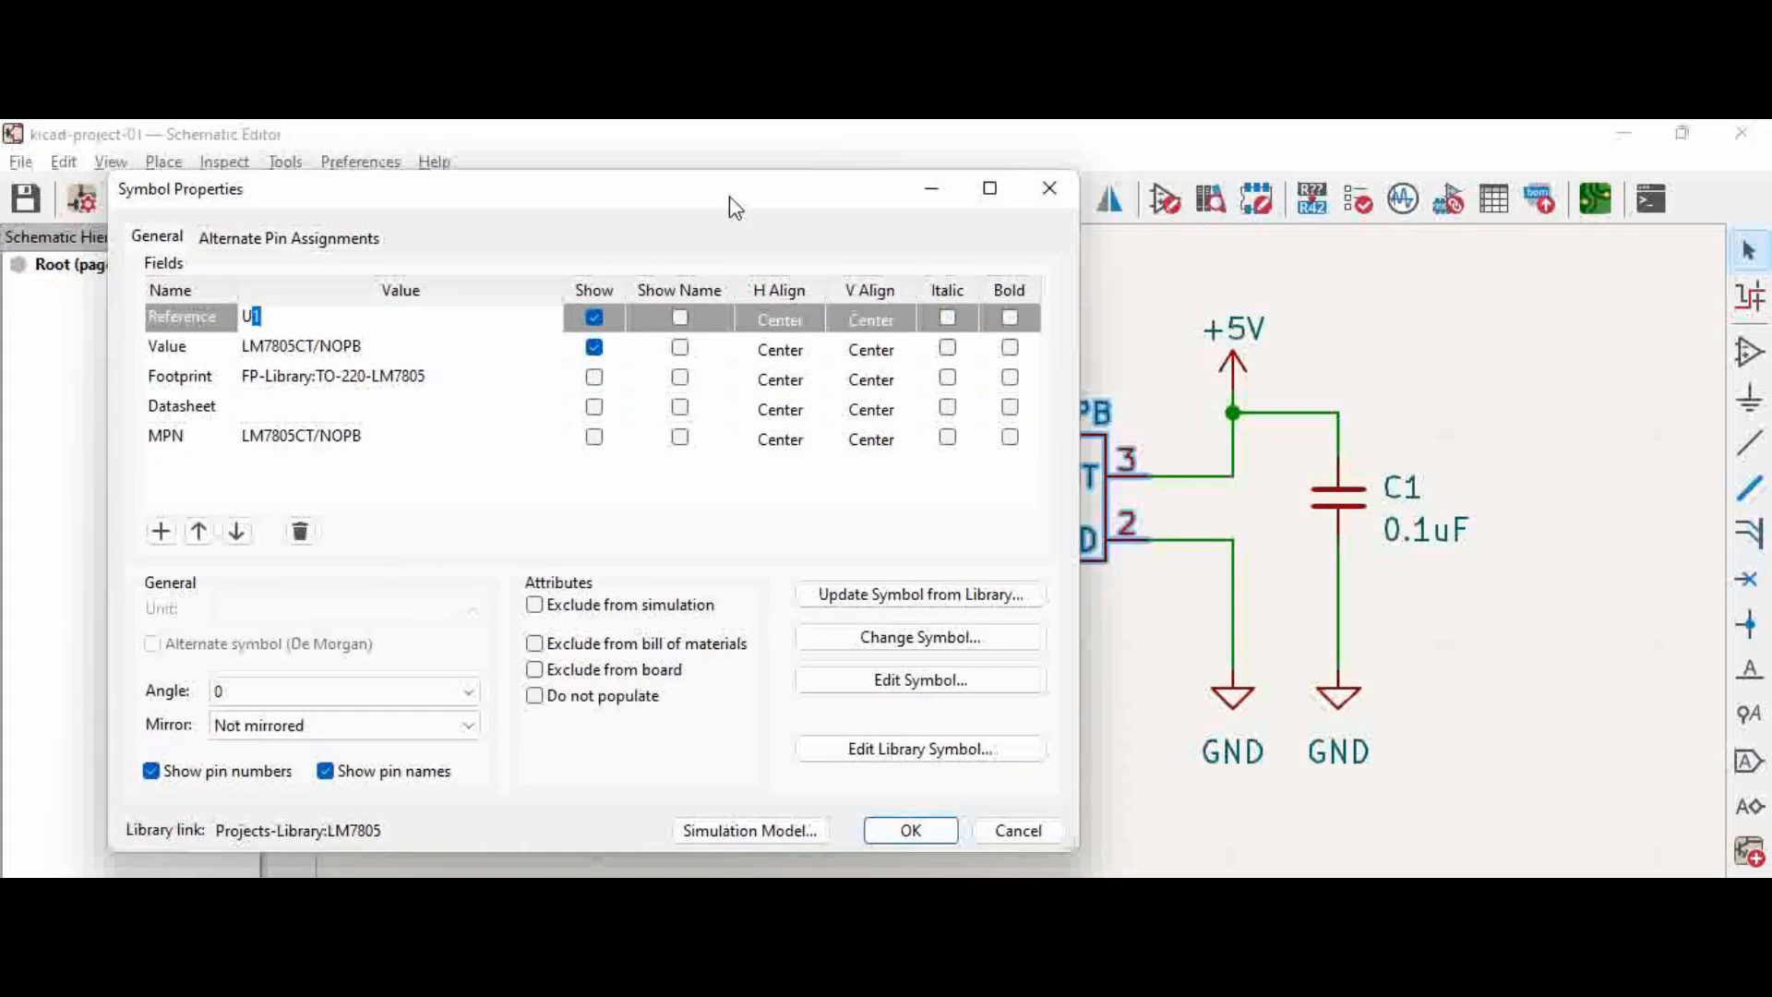
pyautogui.moveTo(856, 494)
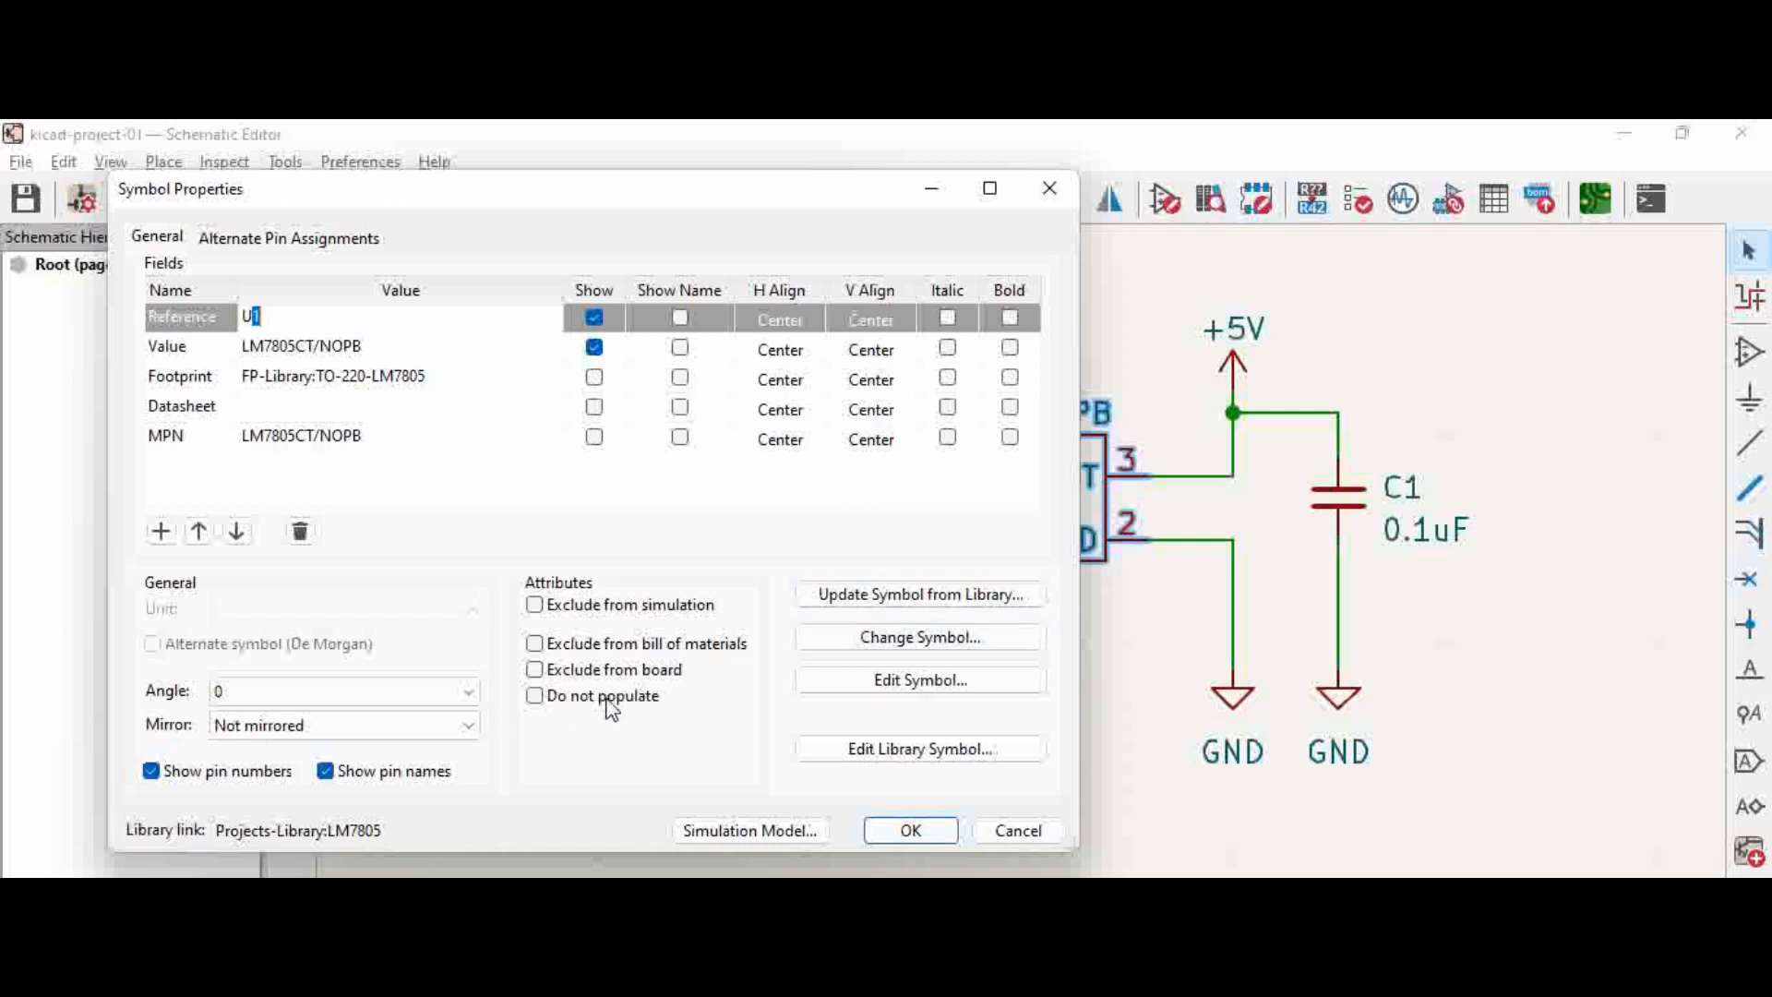
pyautogui.moveTo(548, 723)
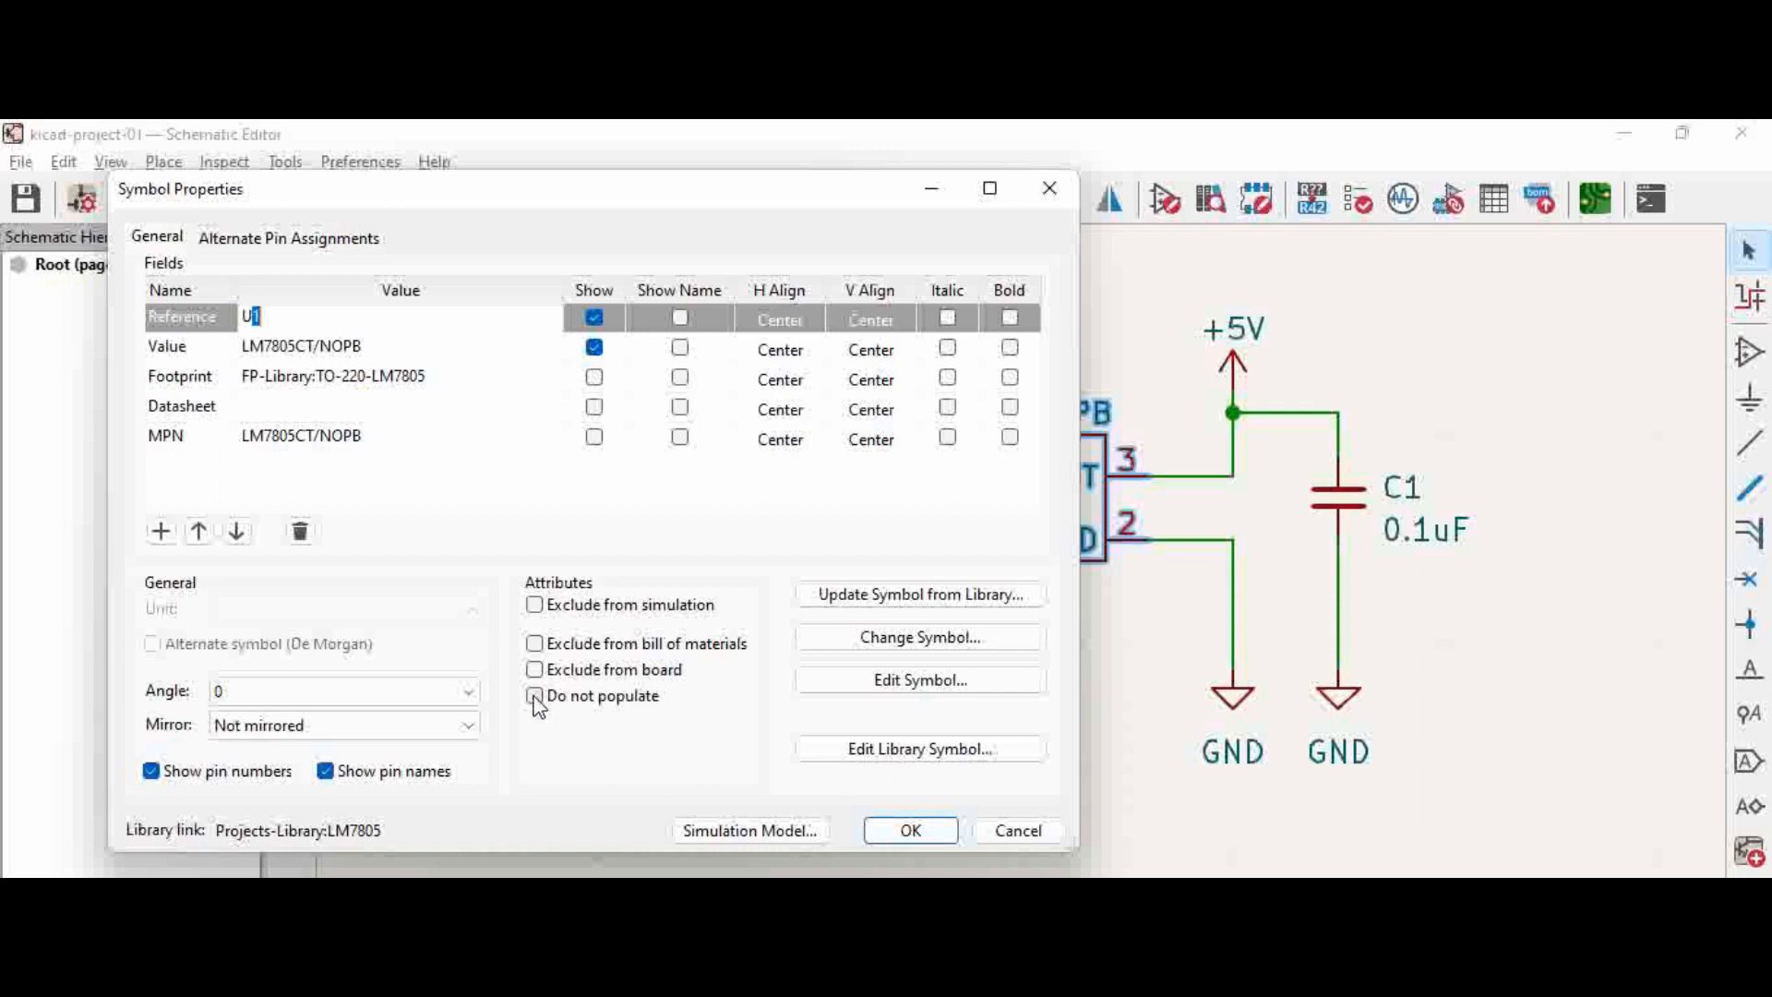
# - Tick 'Do not populate' for U1 and confirm with OK
pyautogui.click(535, 695)
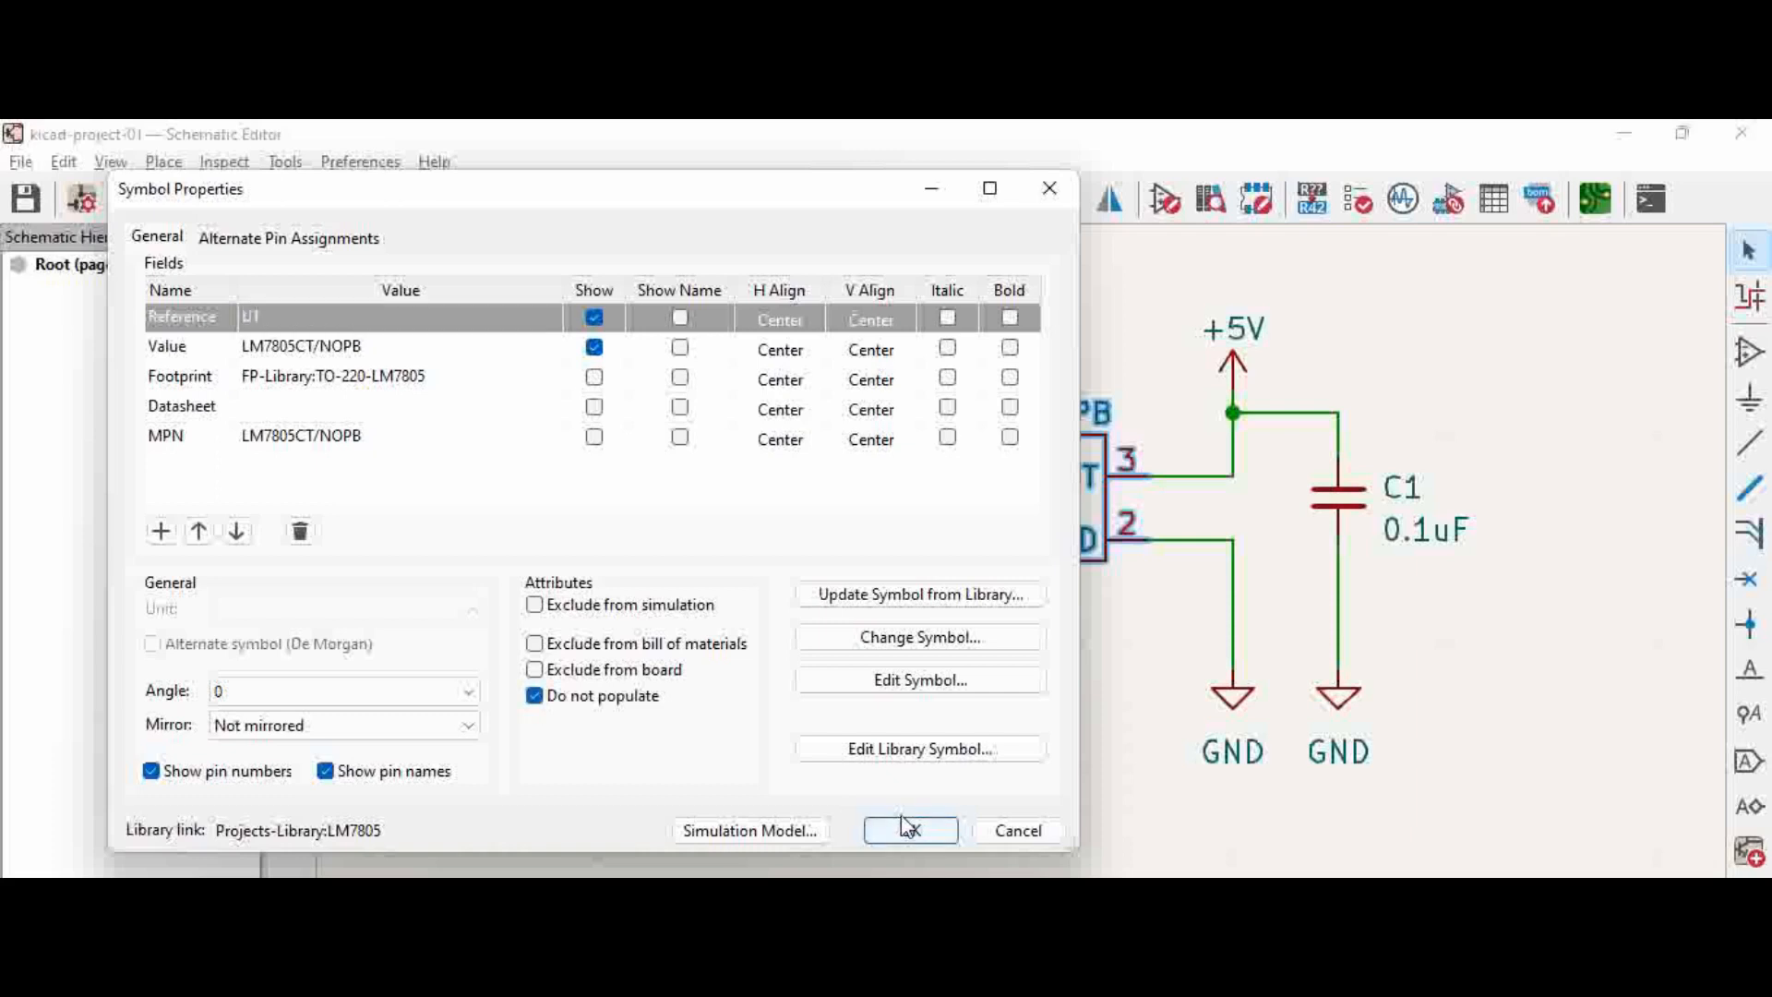
pyautogui.click(910, 830)
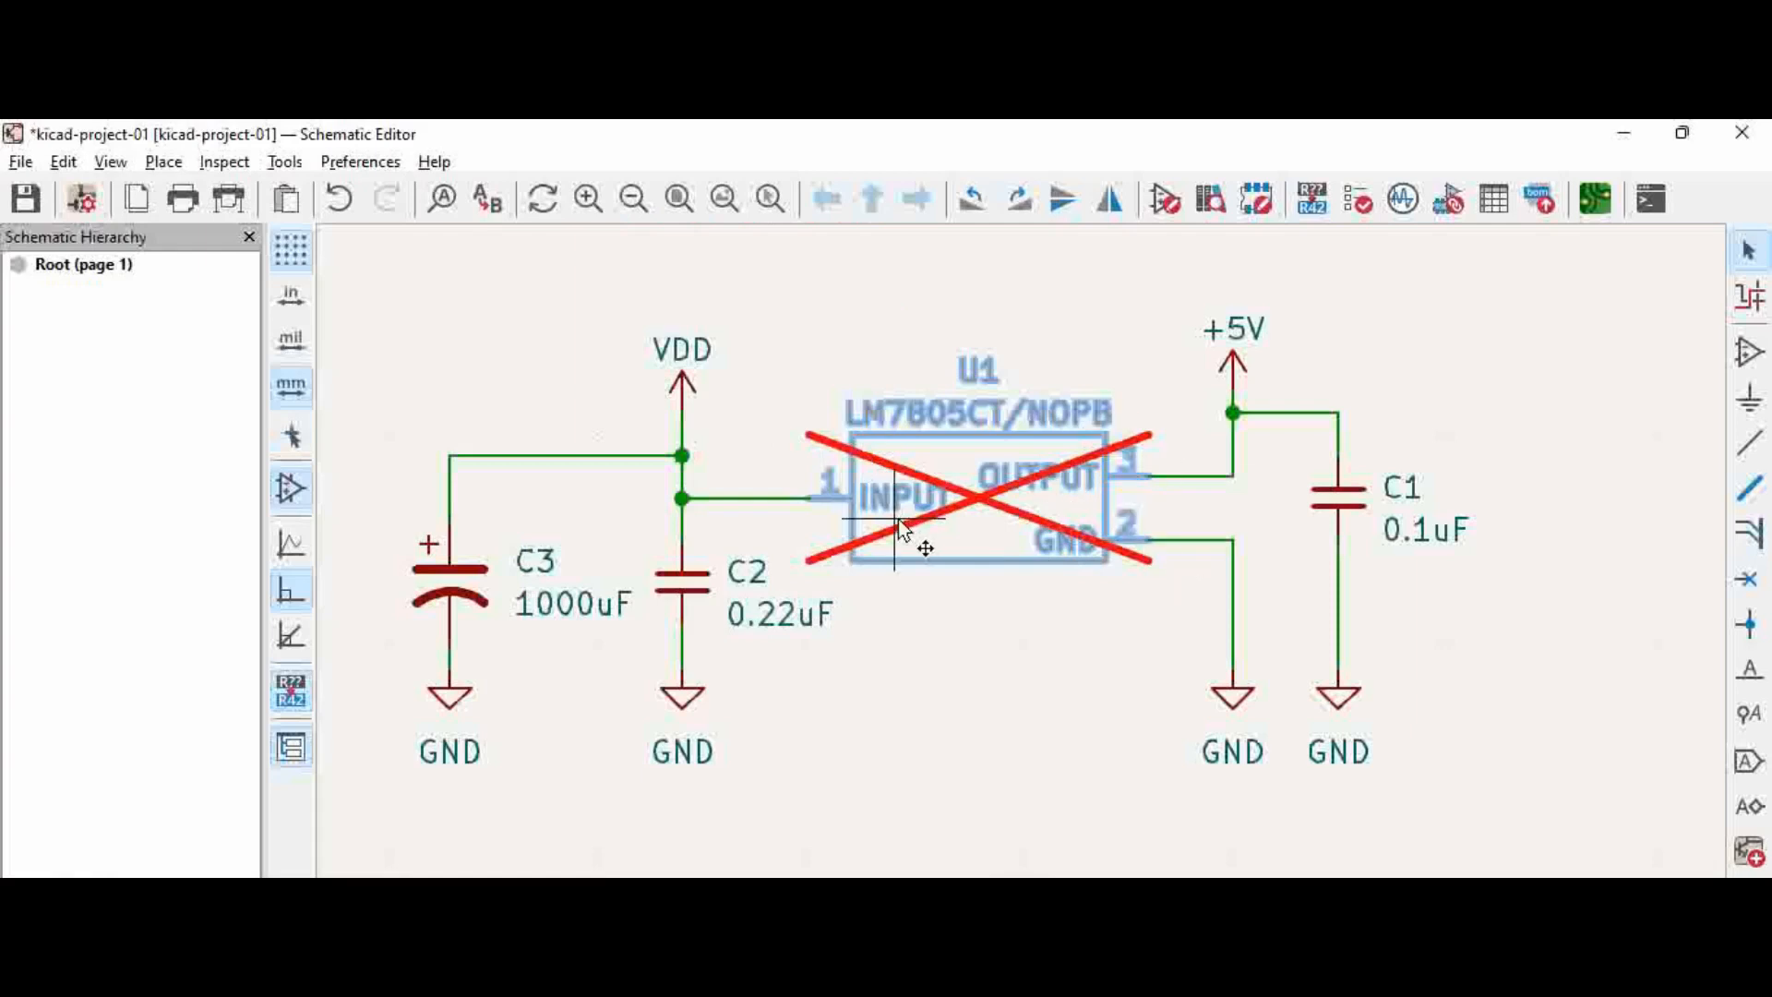
pyautogui.moveTo(989, 565)
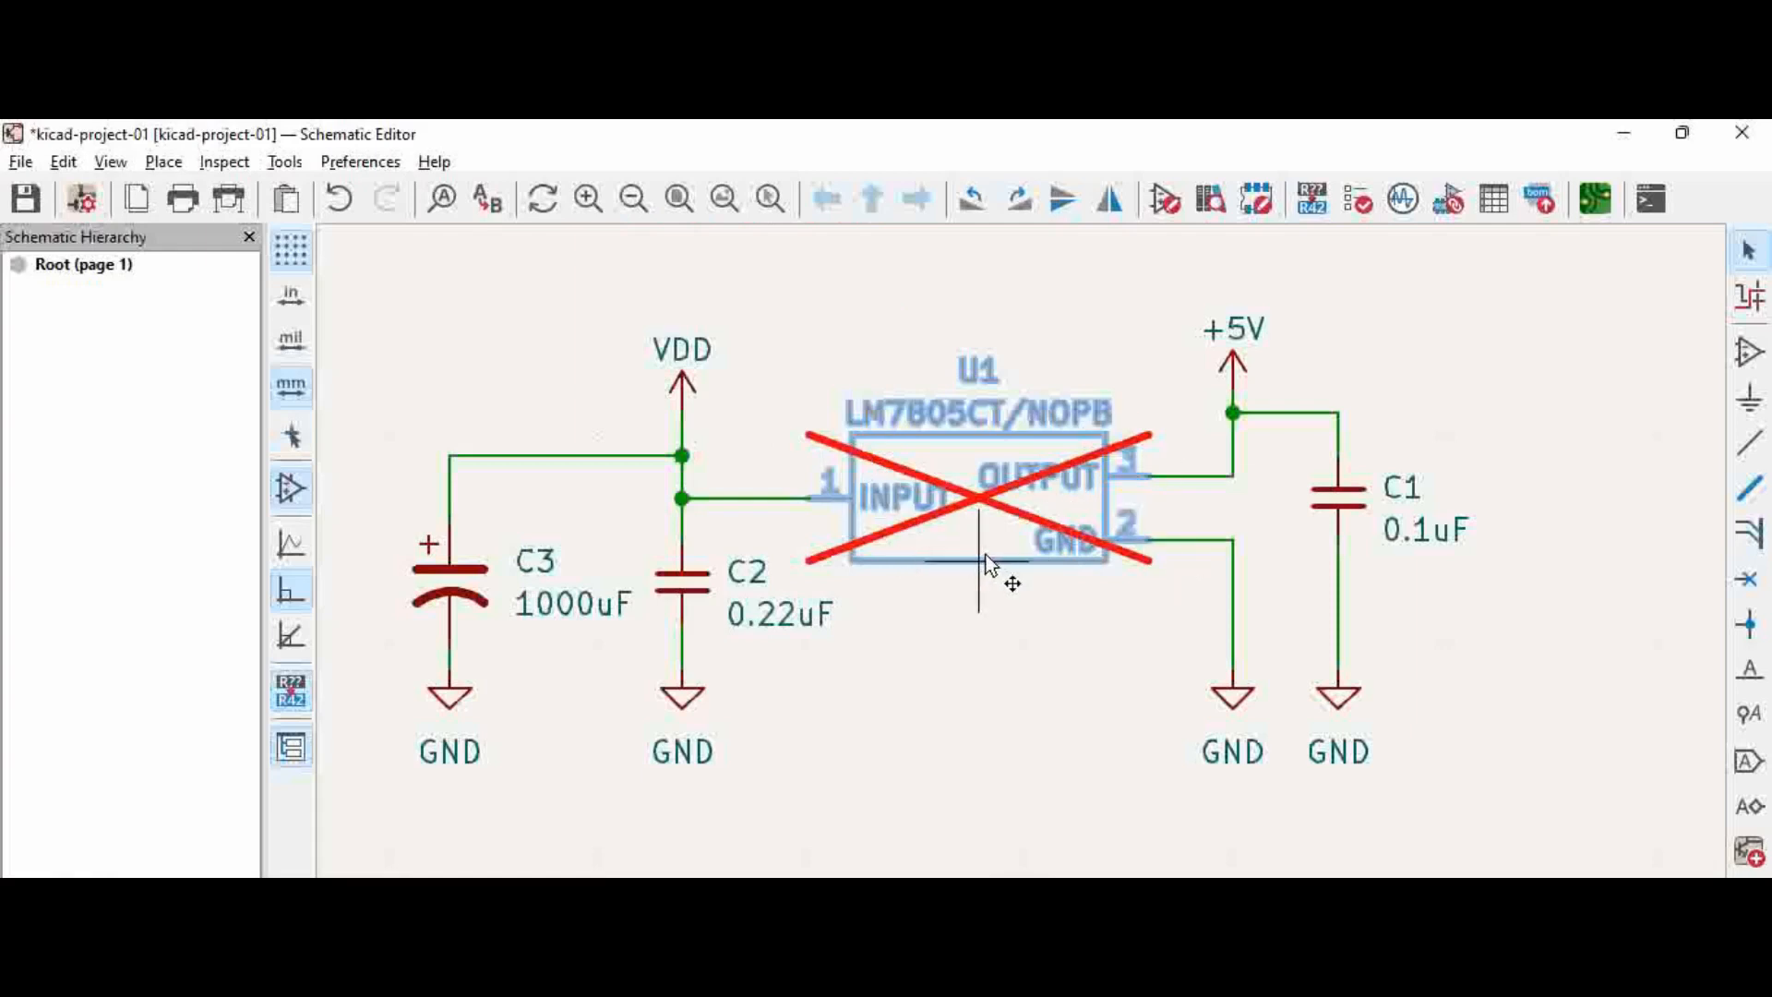
# - Open the Tools menu of the schematic editor
pyautogui.click(283, 160)
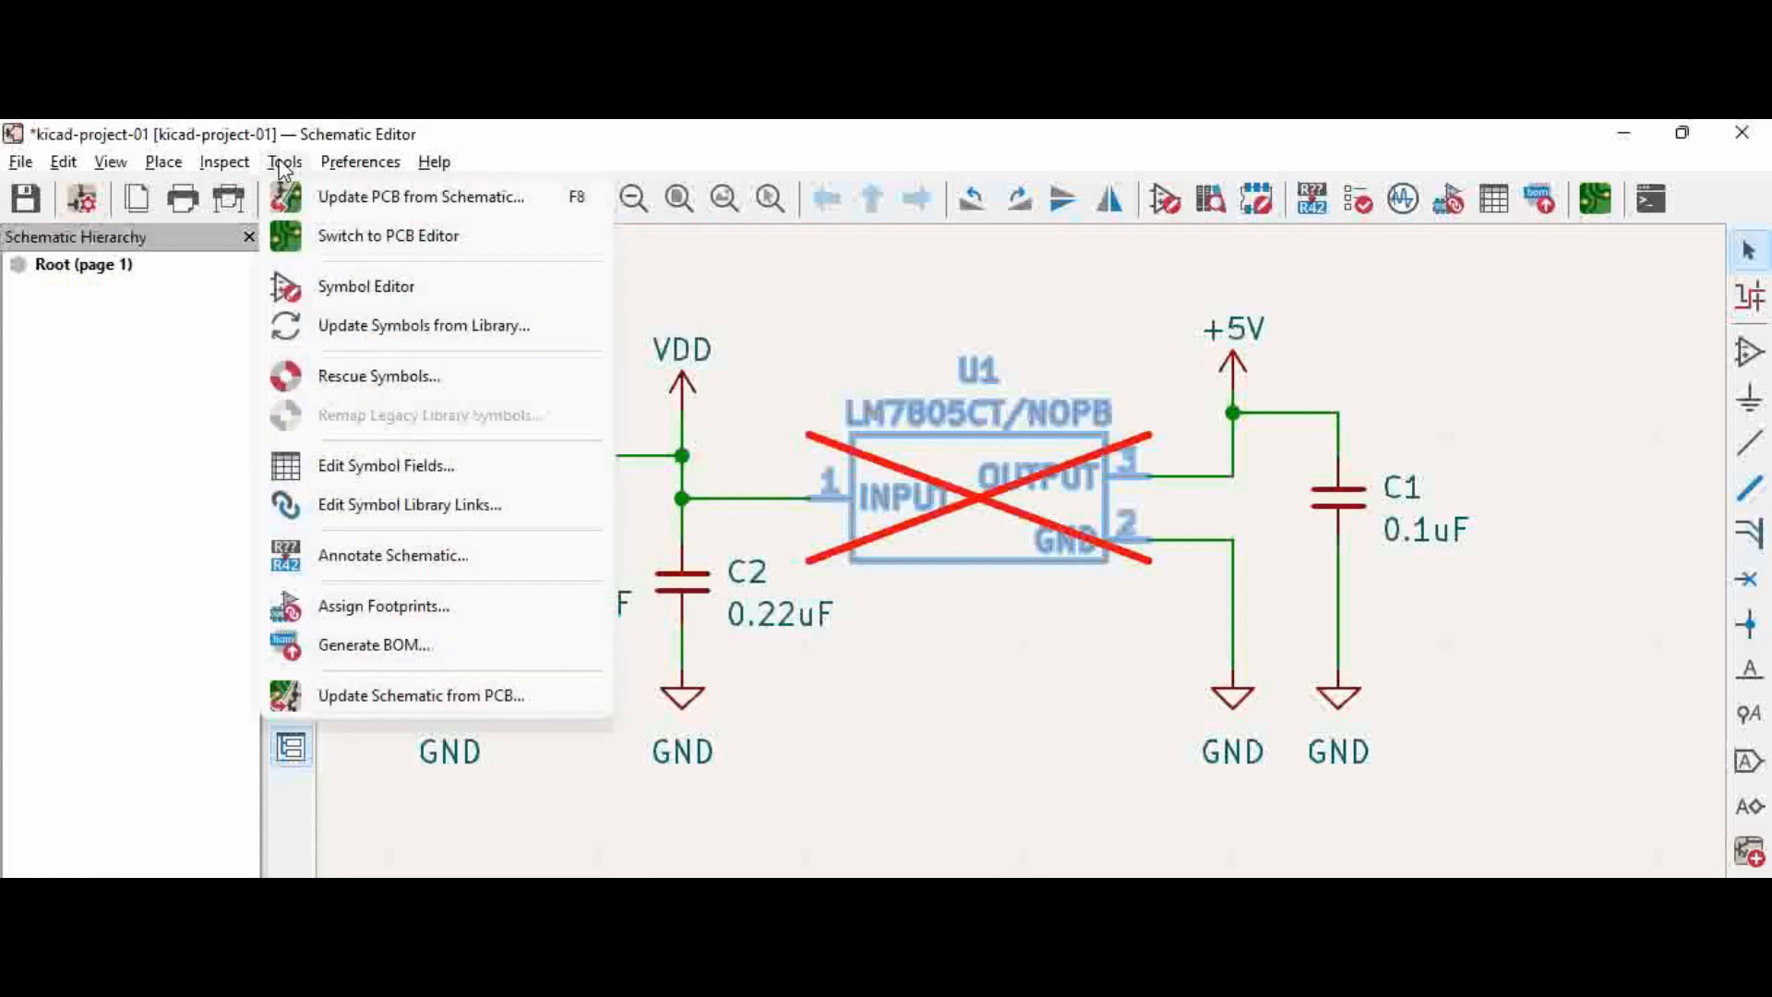
pyautogui.moveTo(468, 660)
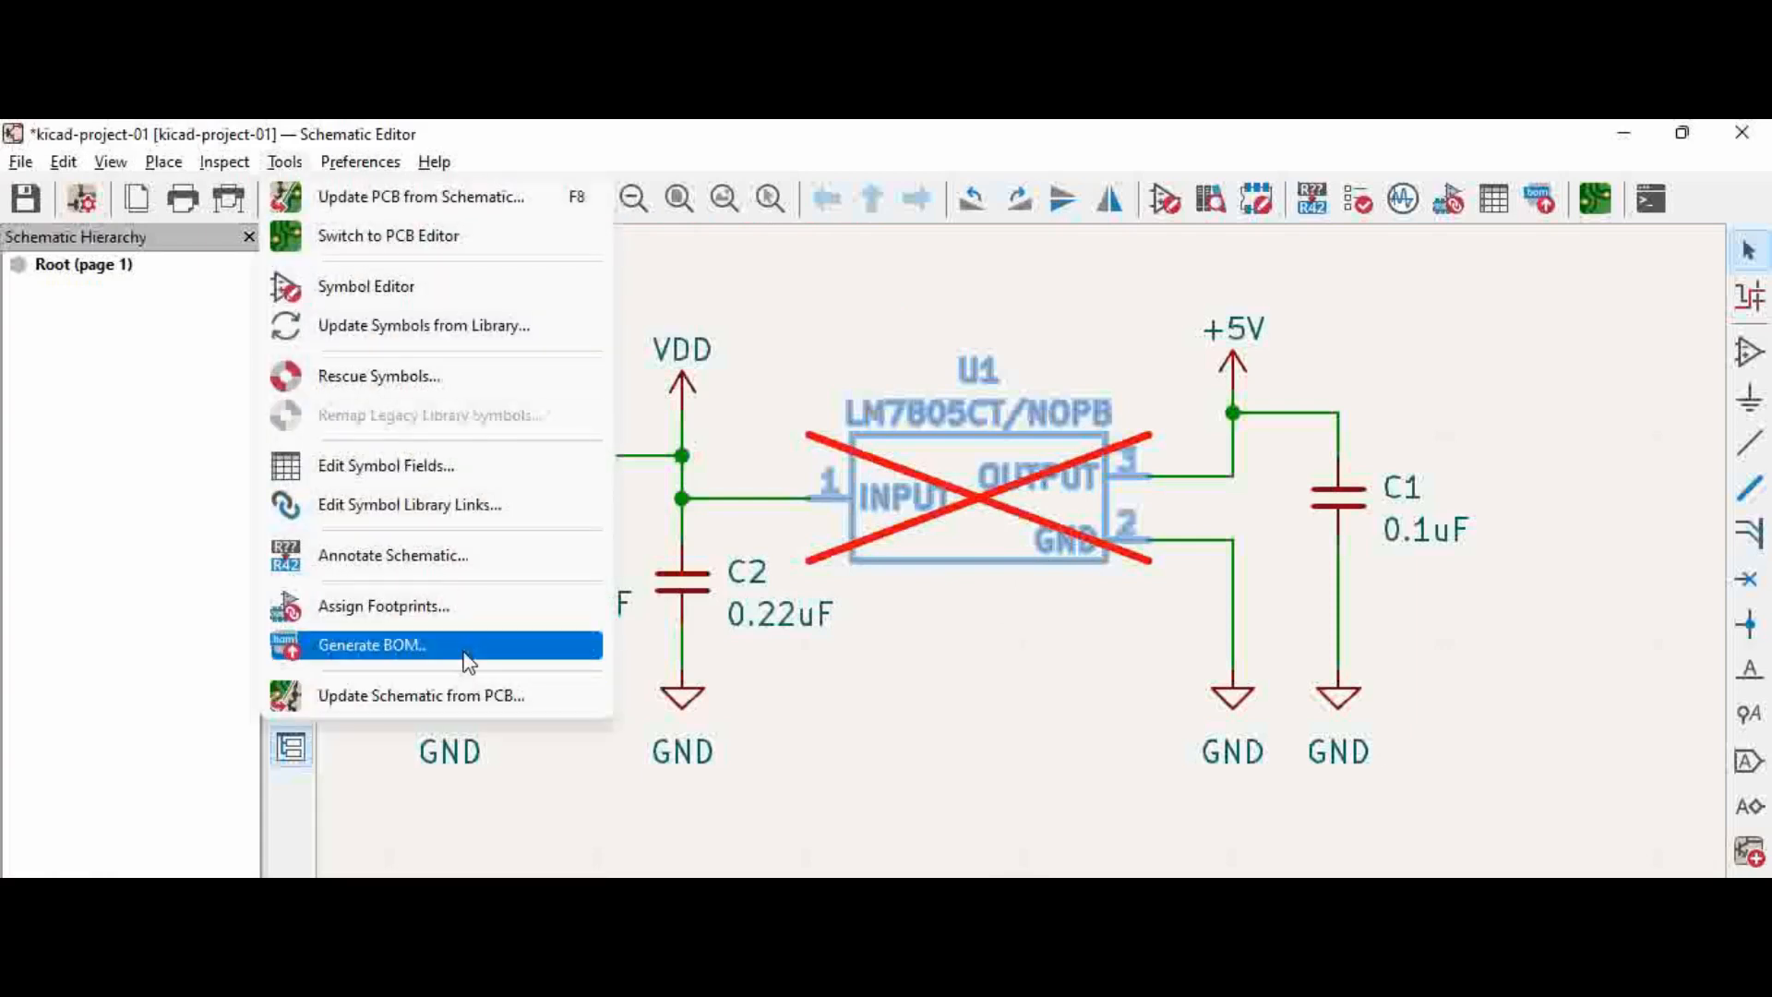
# - Generate the BOM with the bom_csv_grouped_by_value_with_fp script
pyautogui.click(372, 644)
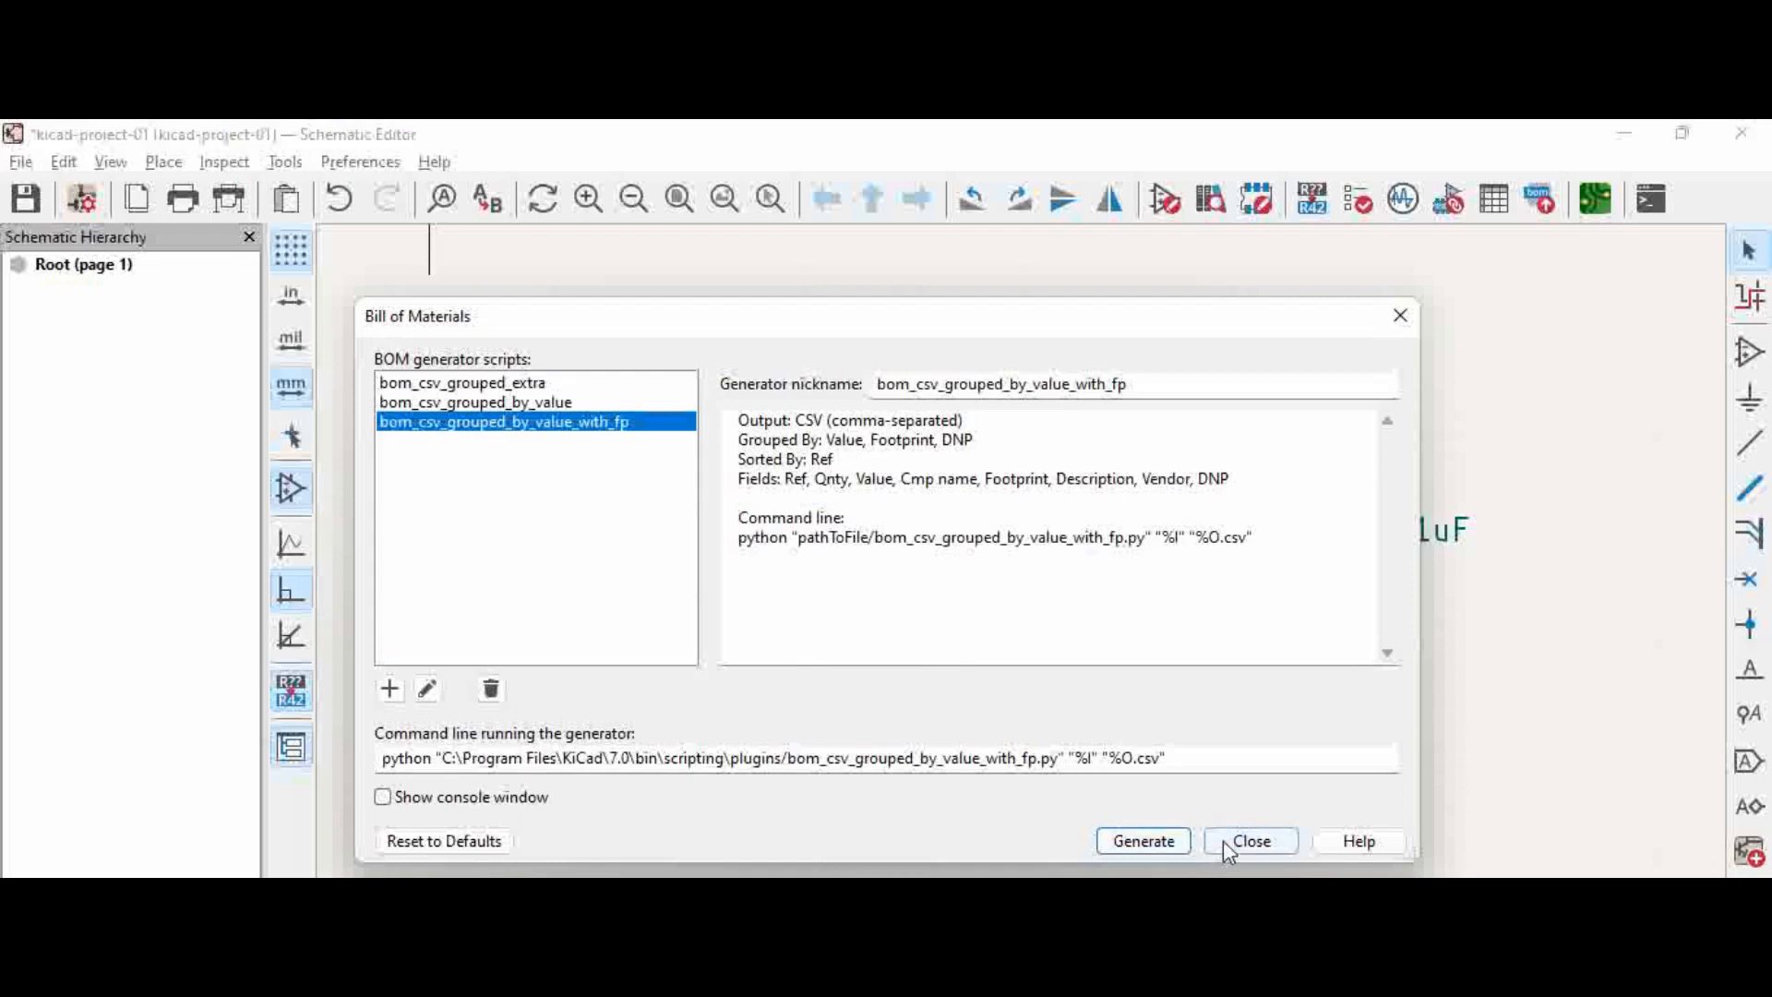
pyautogui.click(1142, 840)
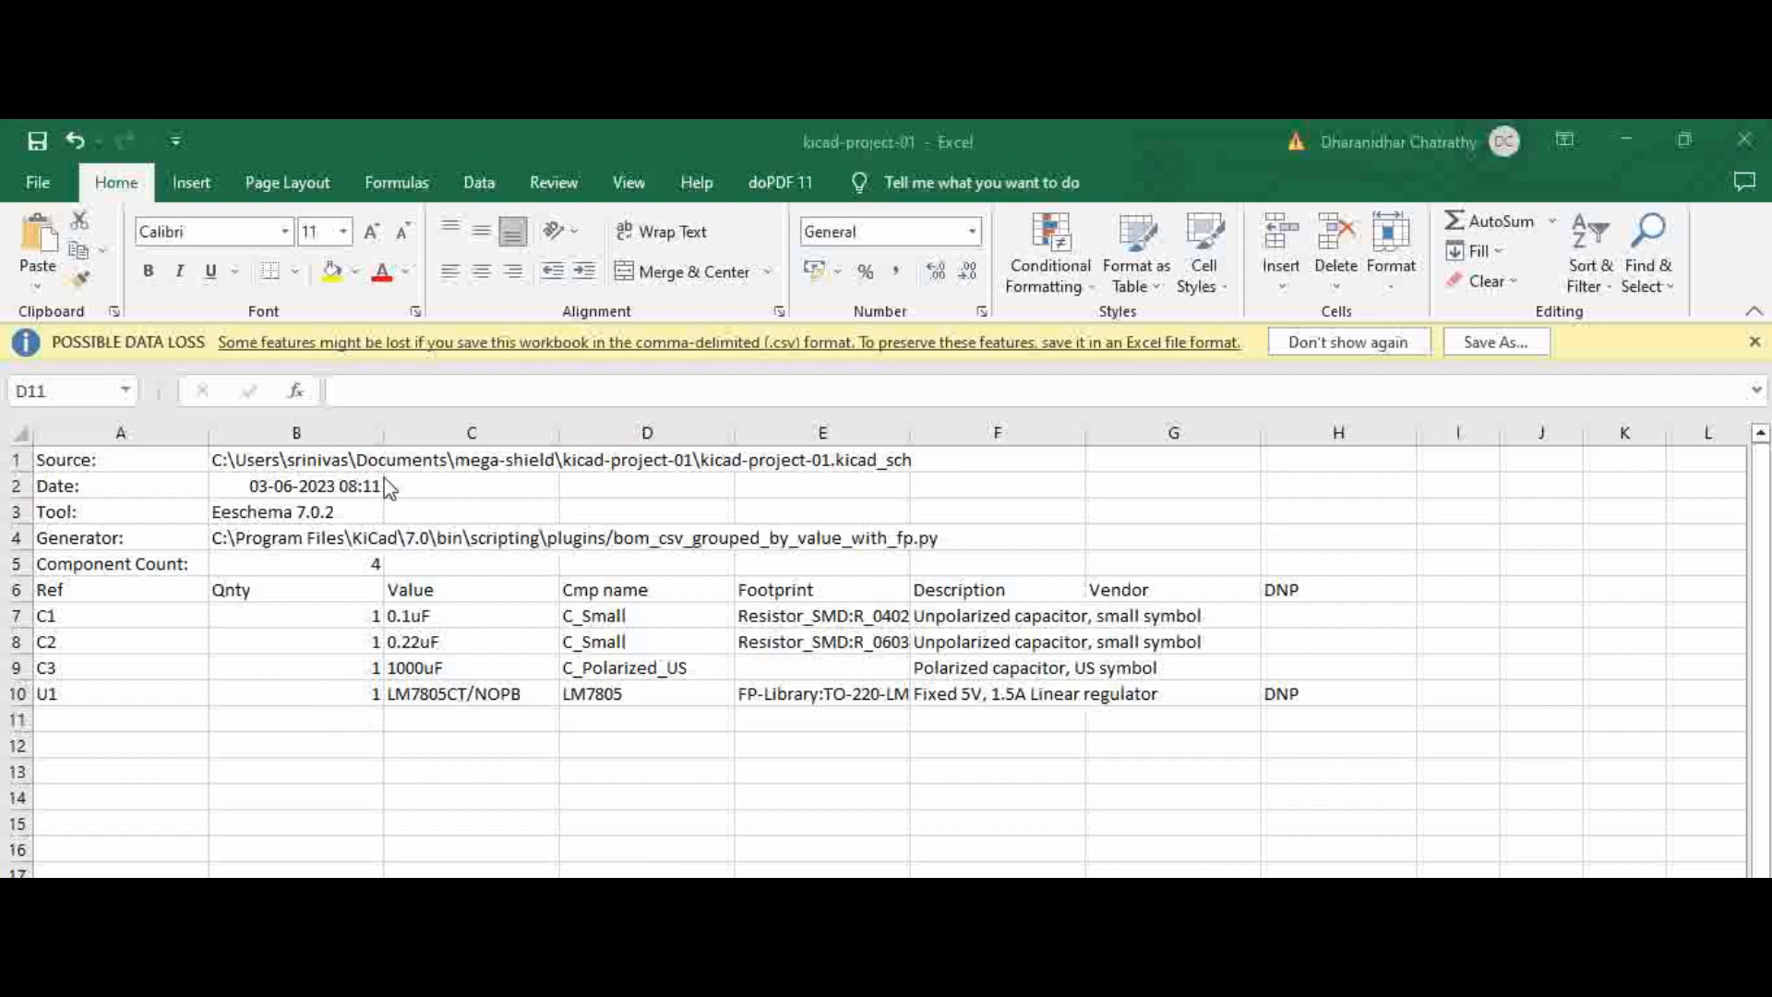
pyautogui.moveTo(561, 699)
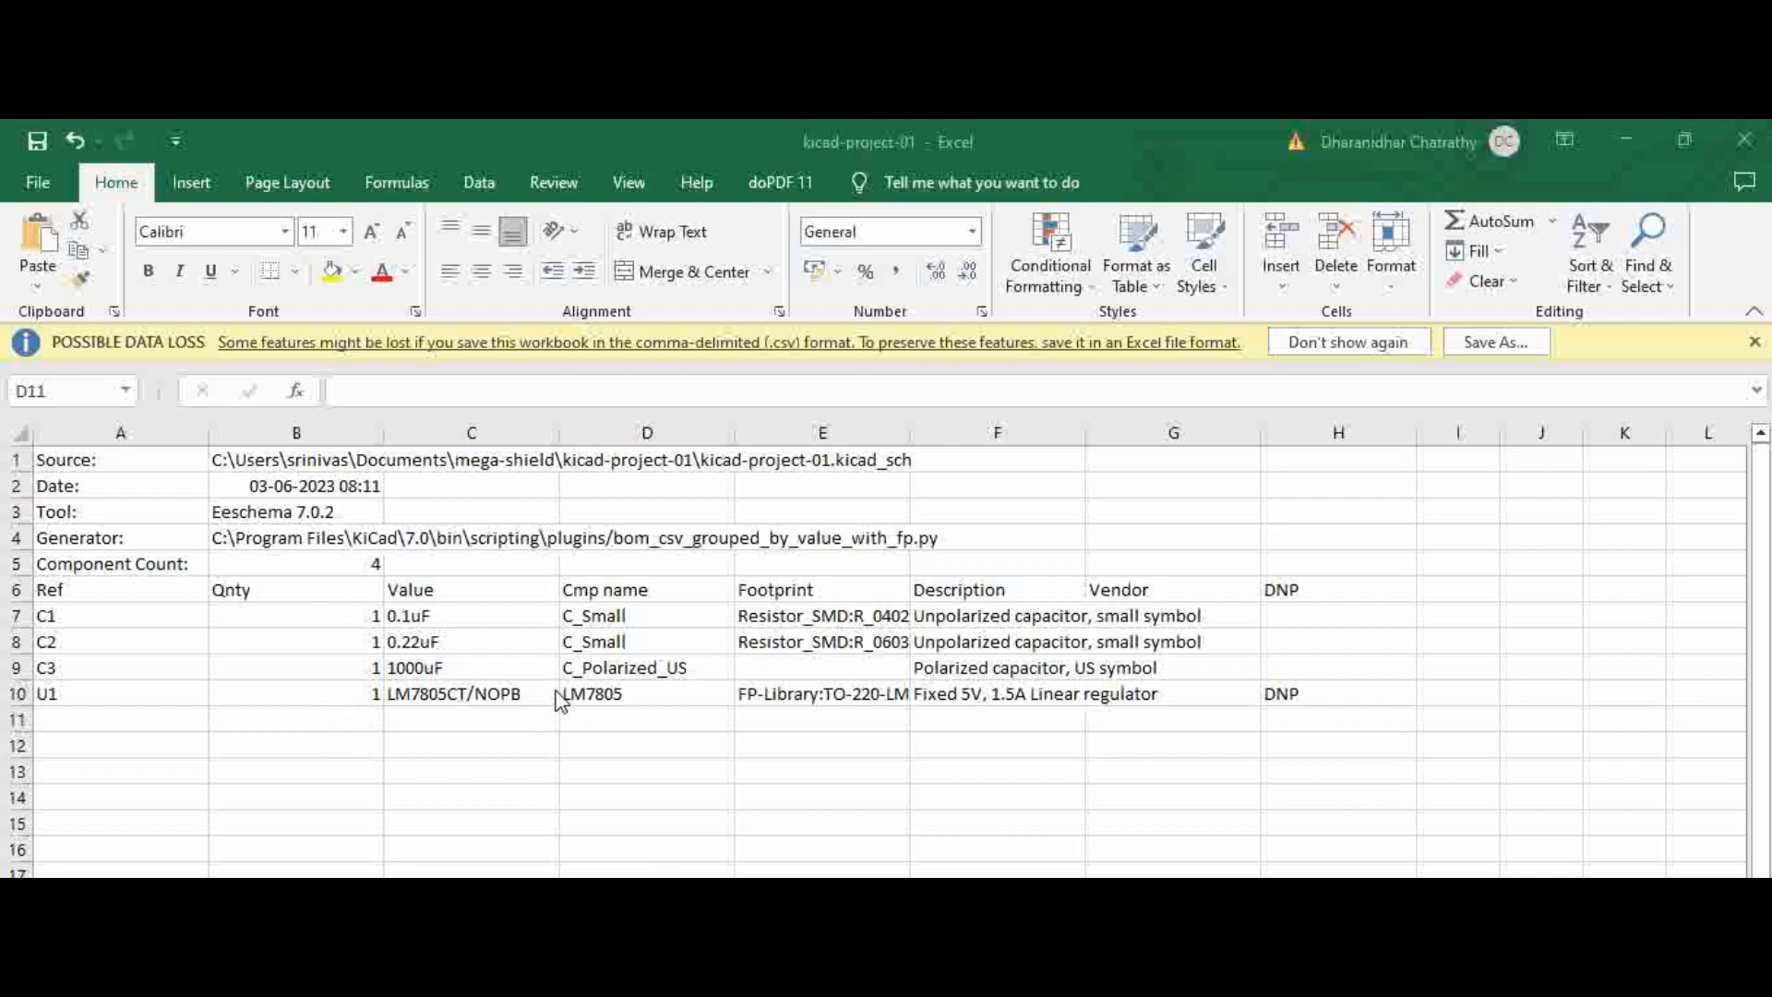
# - Select references C1 through U1 and the U1 row, checking its DNP flag
pyautogui.moveTo(120, 615); pyautogui.dragTo(120, 667)
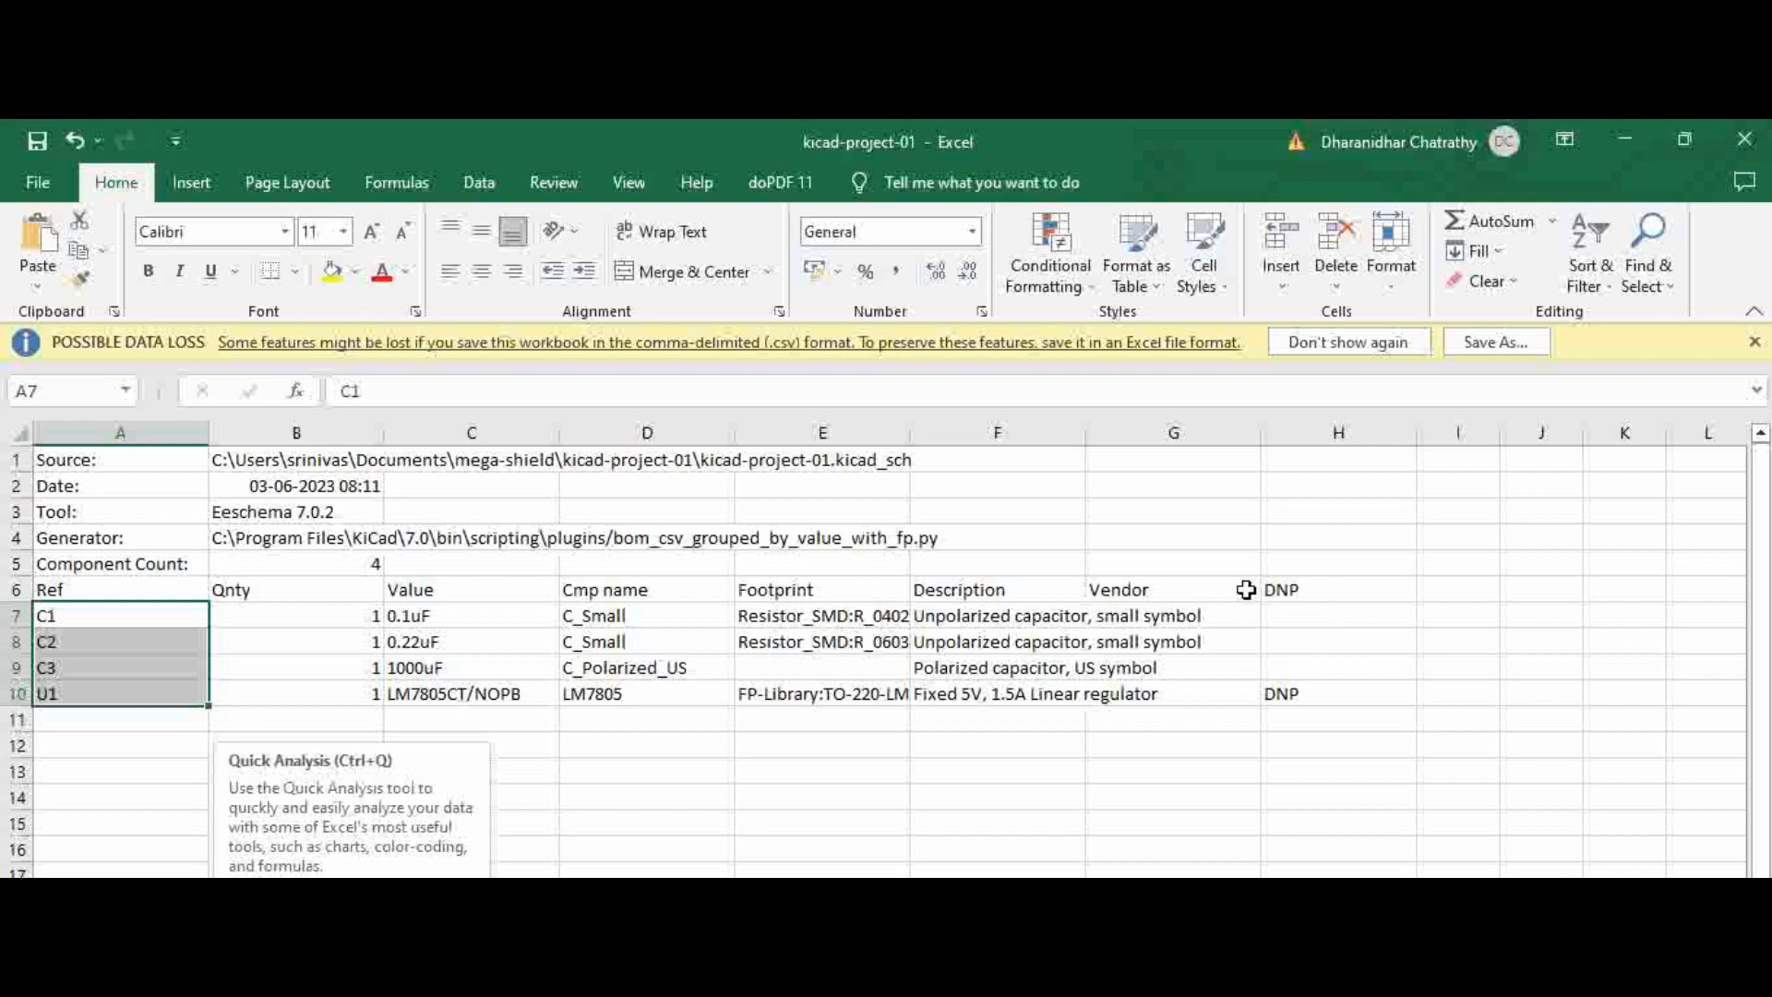
pyautogui.click(1335, 693)
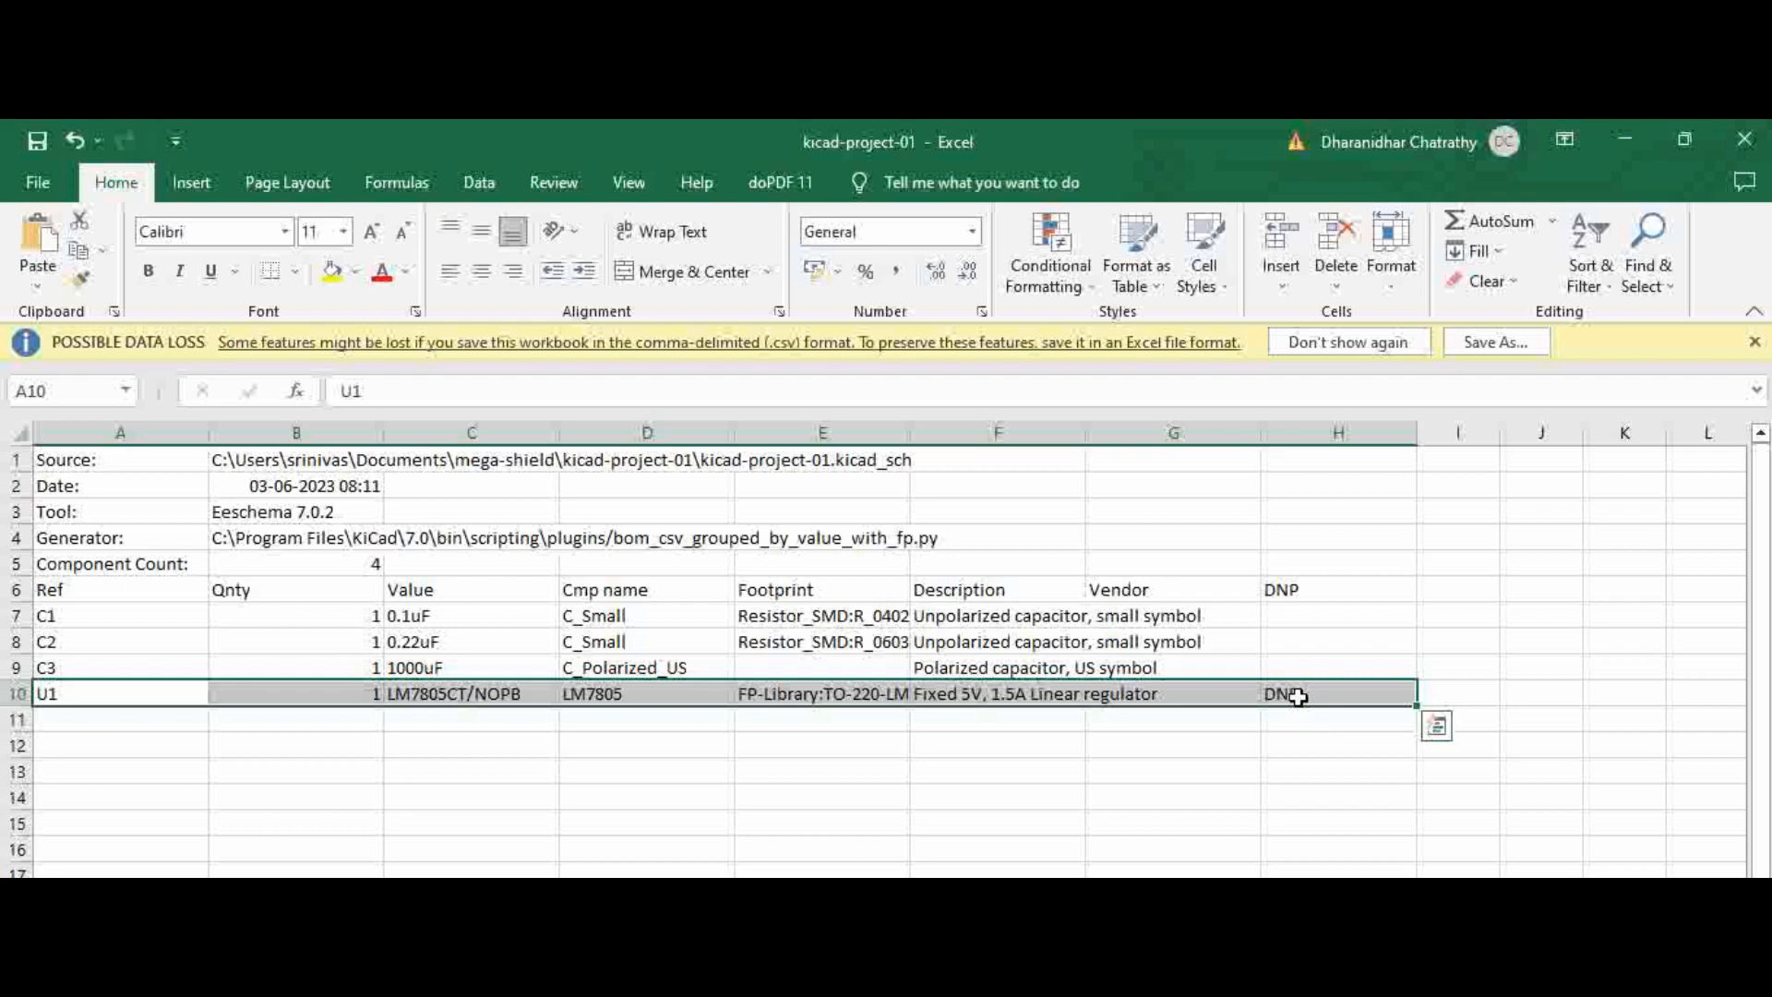
pyautogui.moveTo(1296, 686)
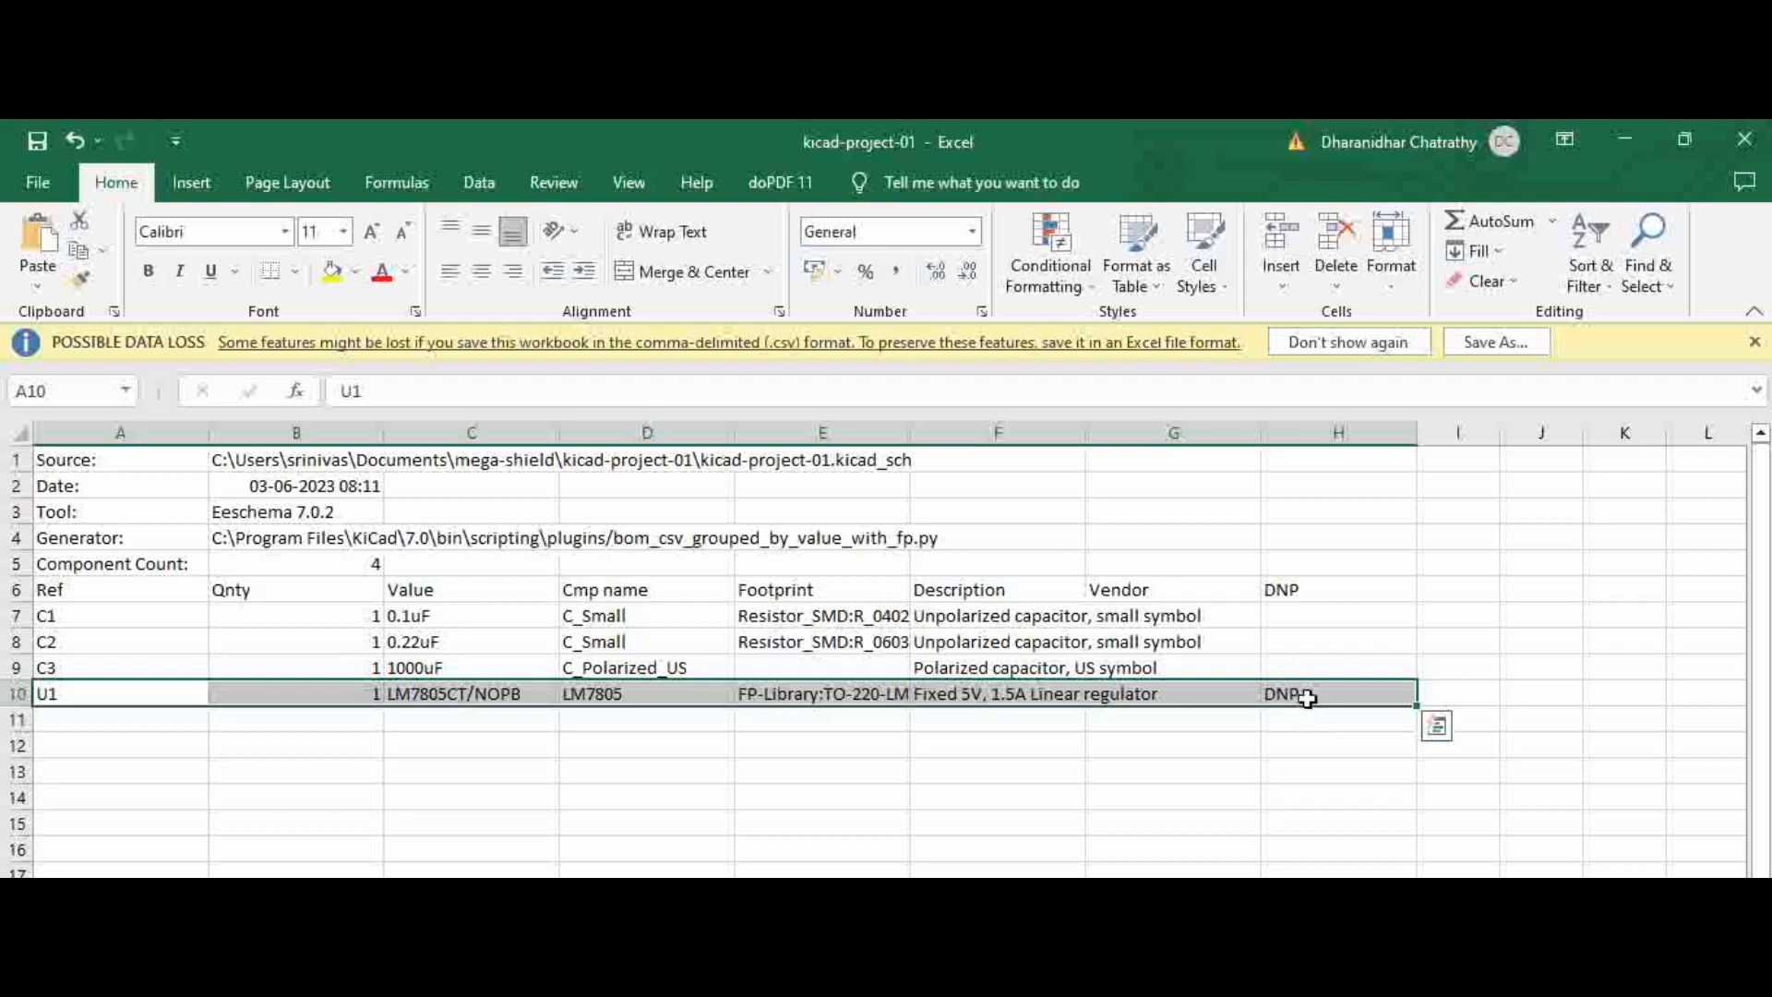
pyautogui.moveTo(1292, 694)
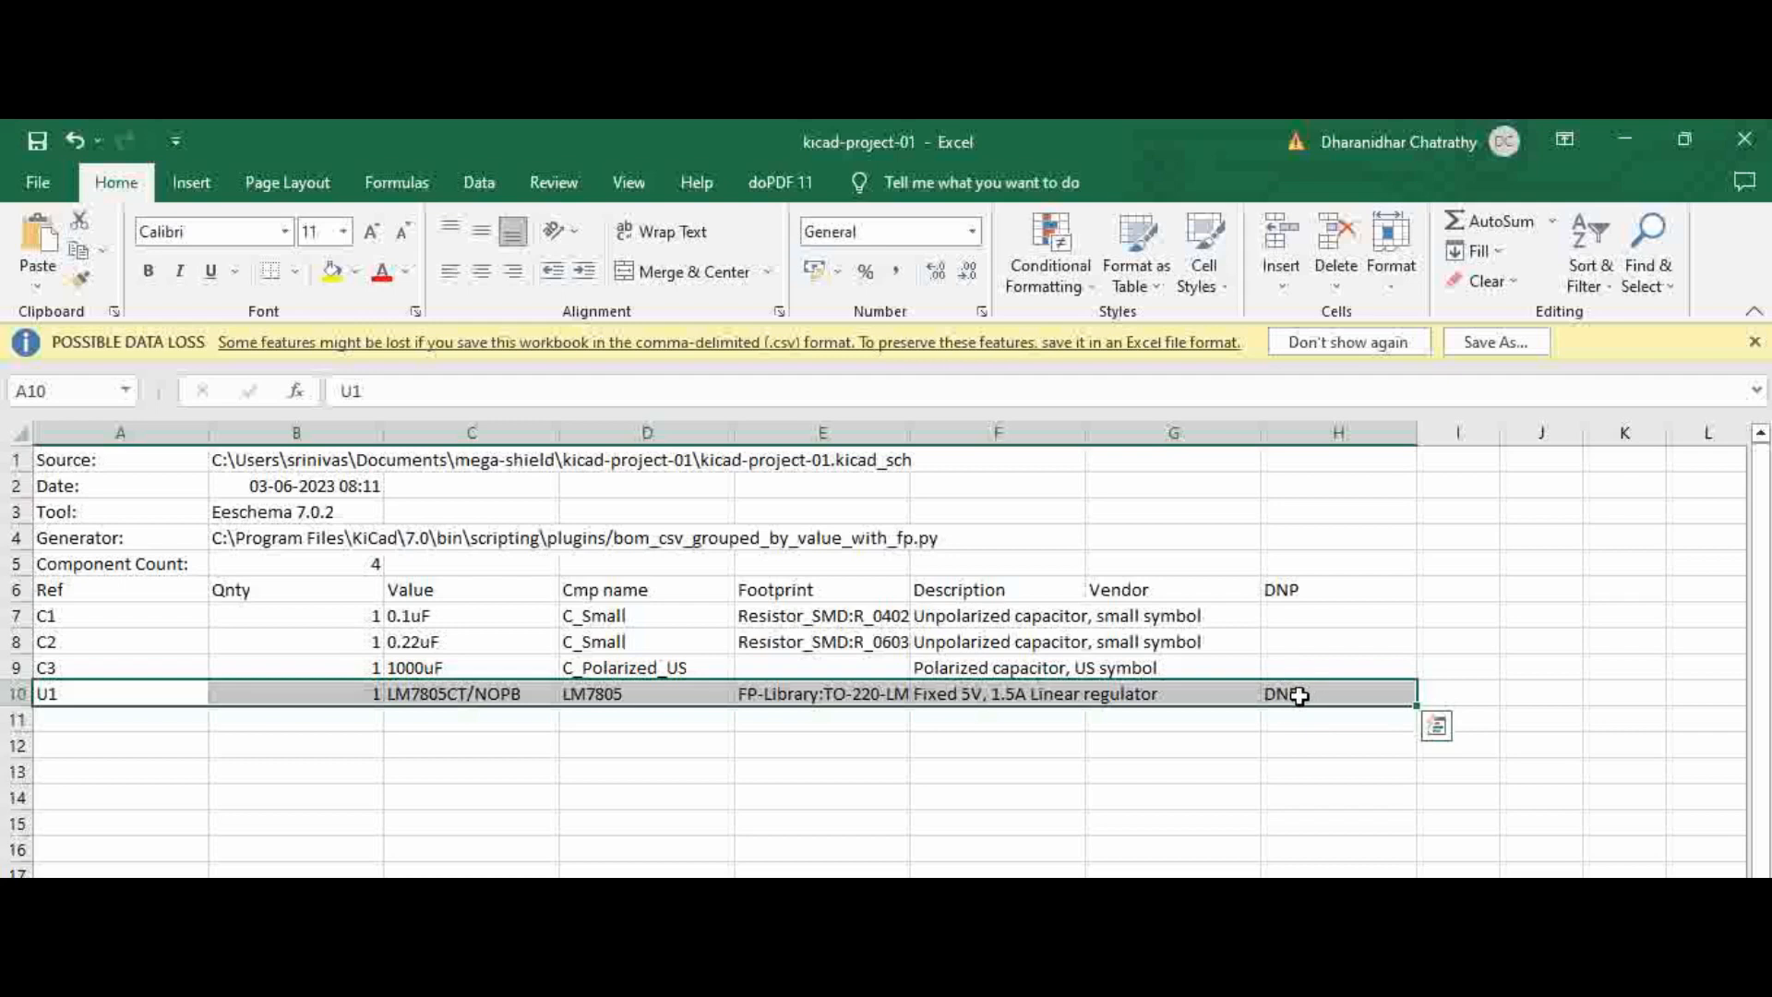
pyautogui.moveTo(1283, 694)
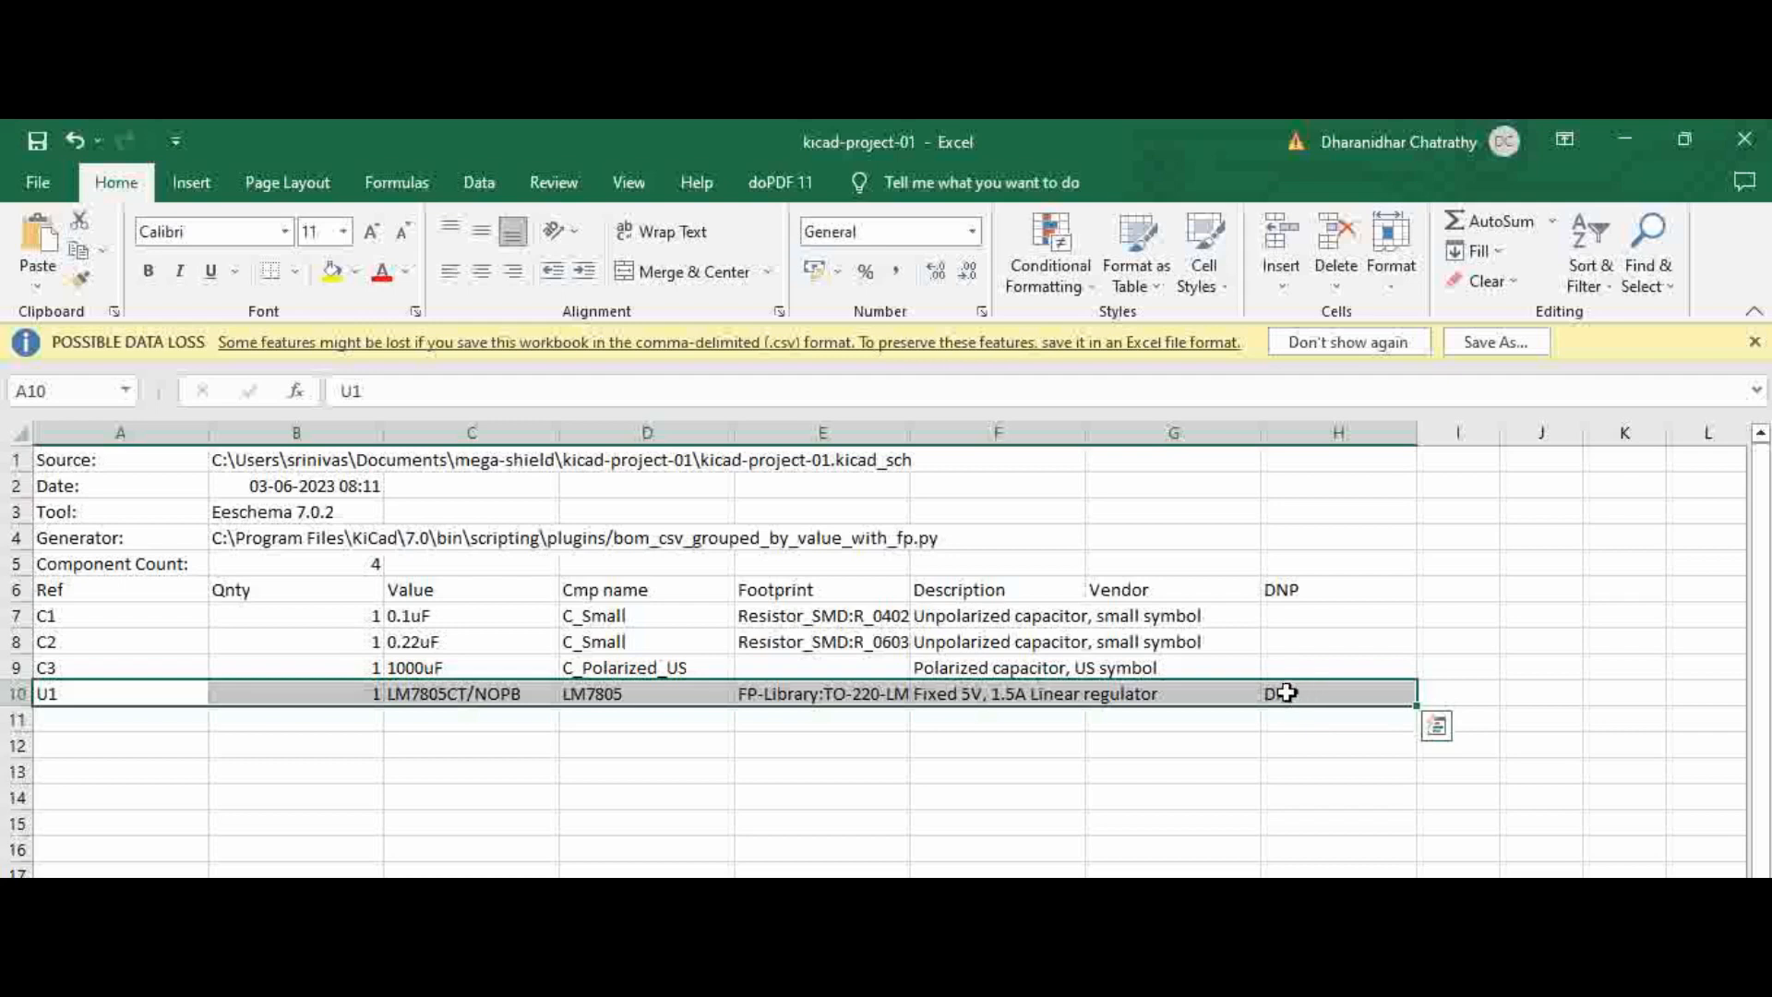
pyautogui.write('DNP')
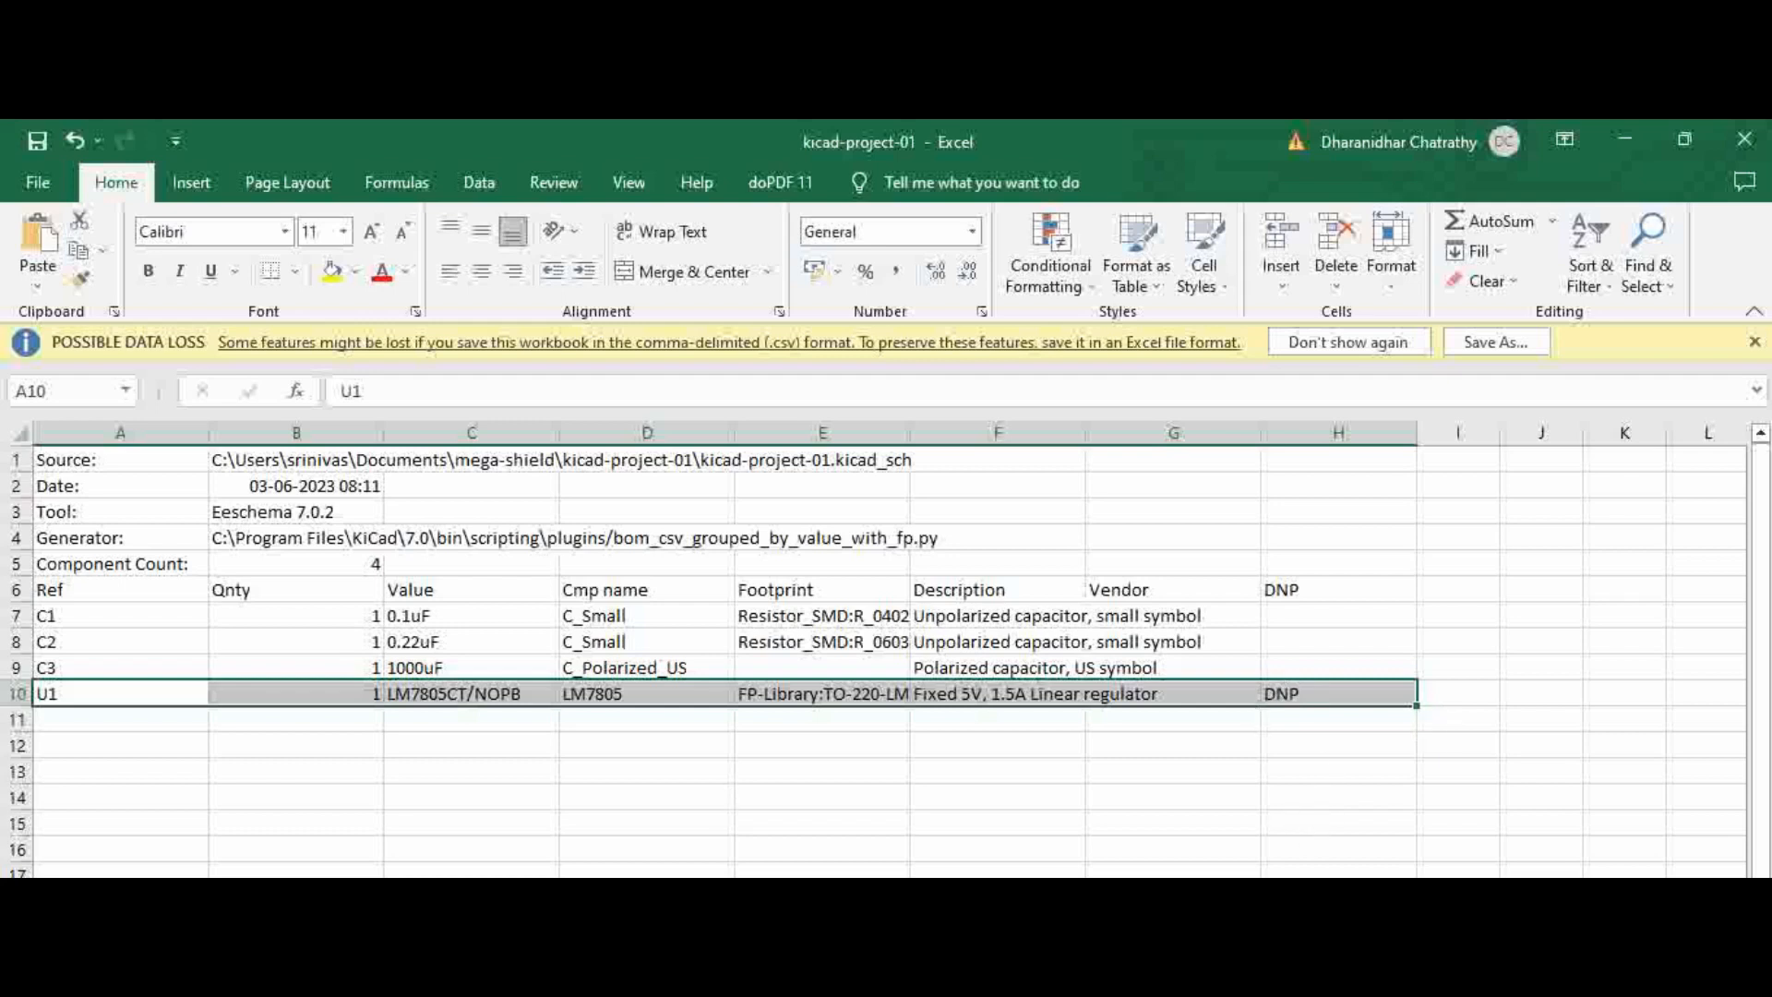